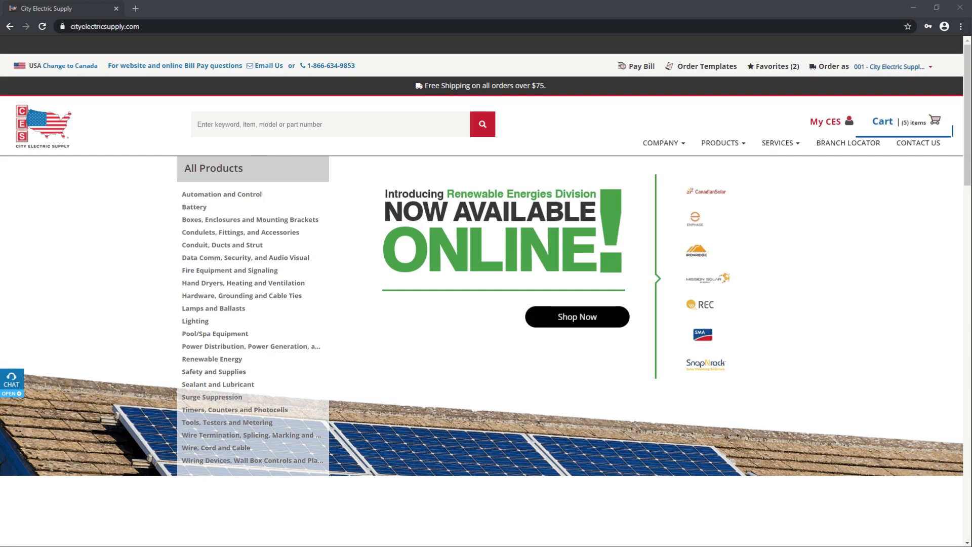
- Open the cart and review the wire, ladder and breaker items totaling $509.37
click(880, 121)
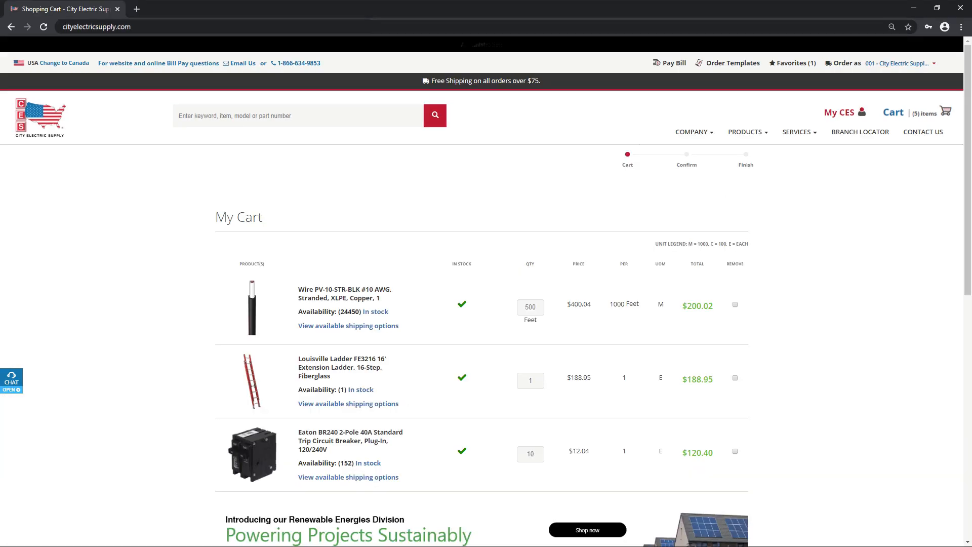
scroll(down, 3)
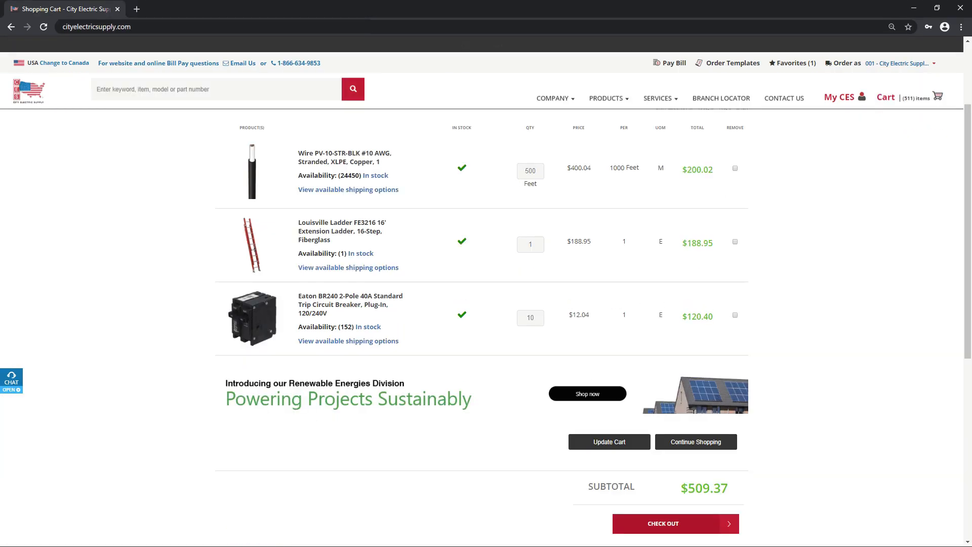
- Check out and review the two shipments, $42.04 sales tax and $551.41 estimated total
click(675, 523)
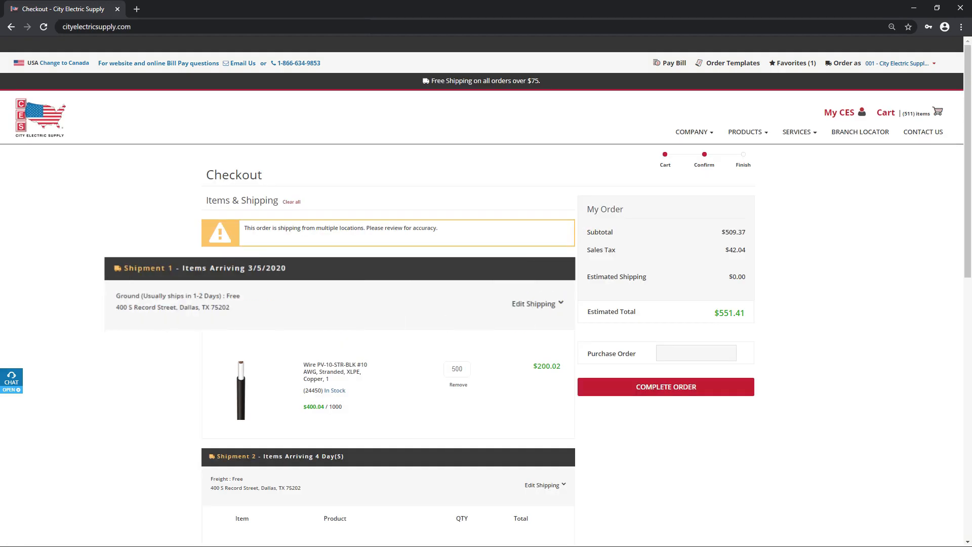
scroll(down, 3)
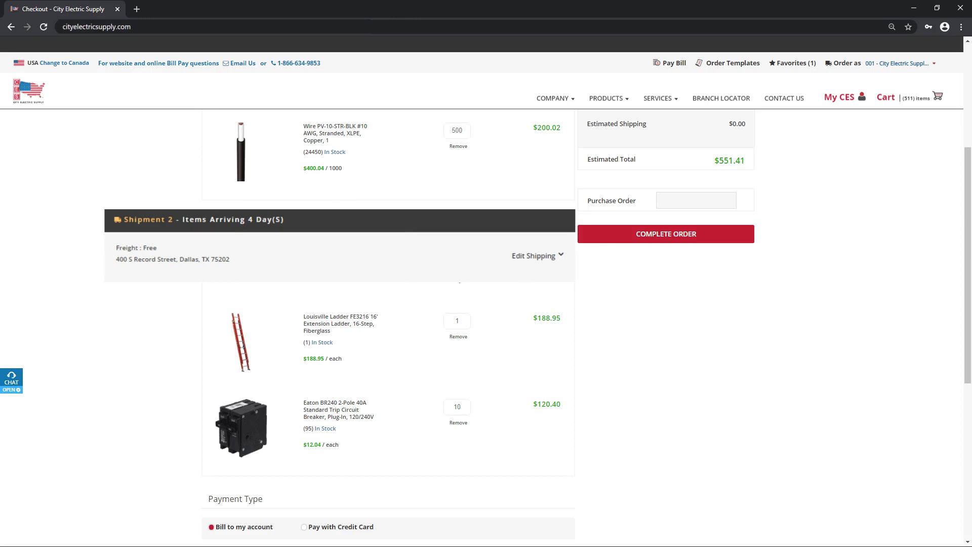
scroll(up, 3)
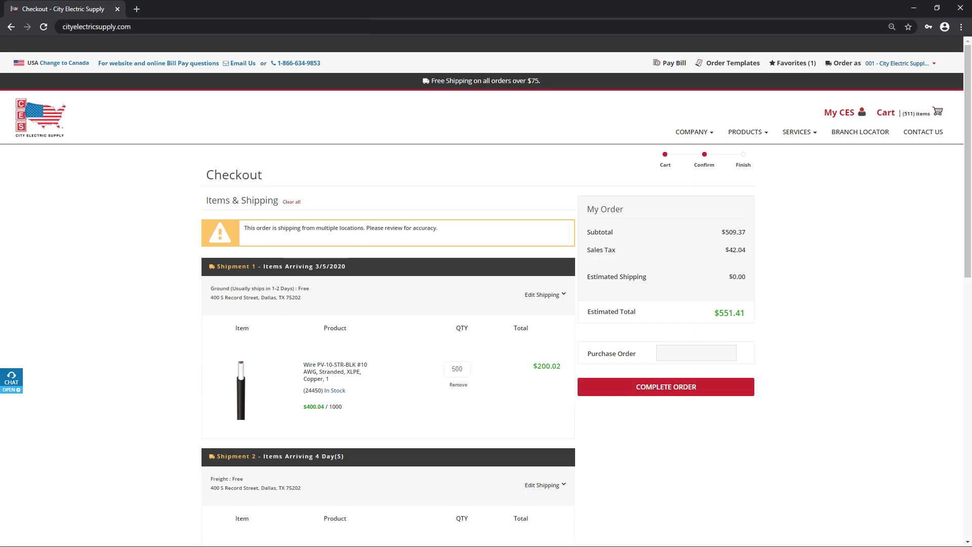
scroll(down, 3)
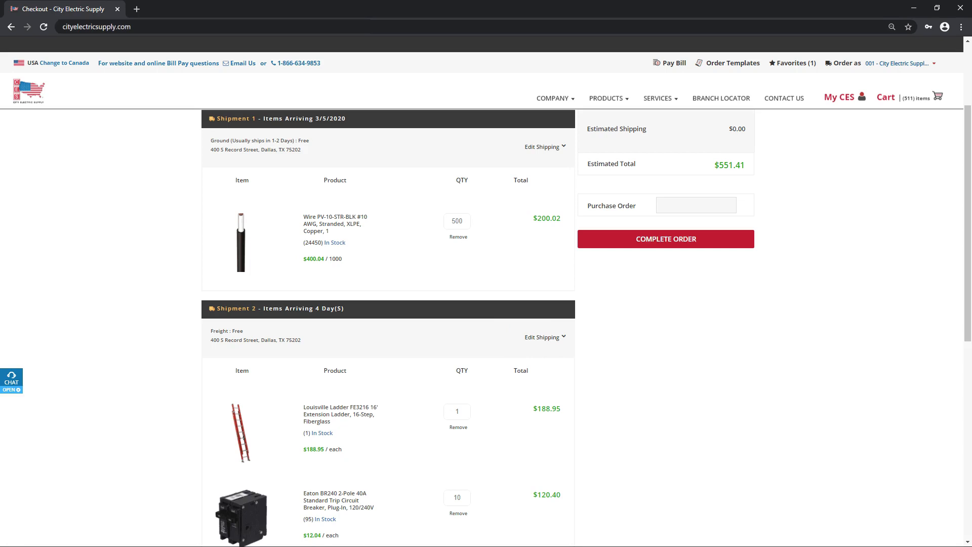
click(543, 337)
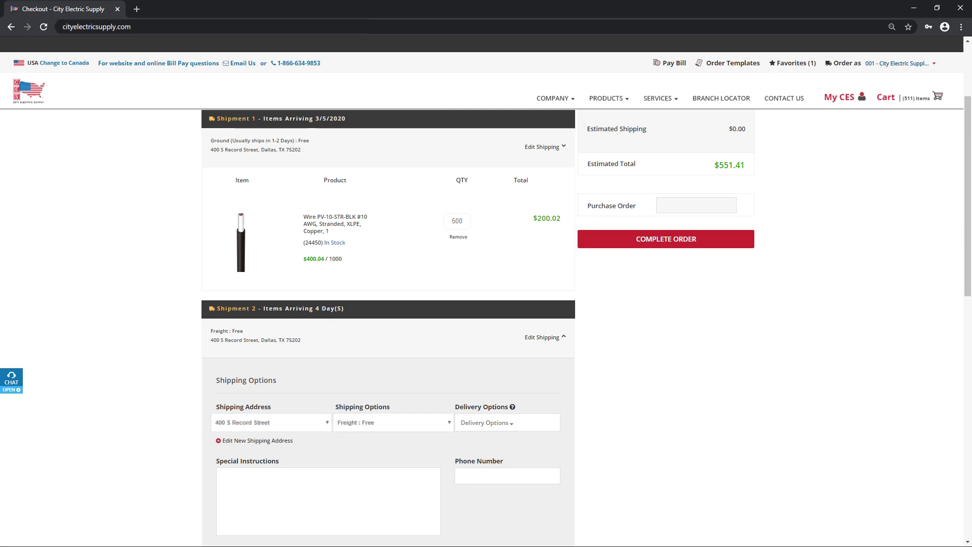
scroll(up, 3)
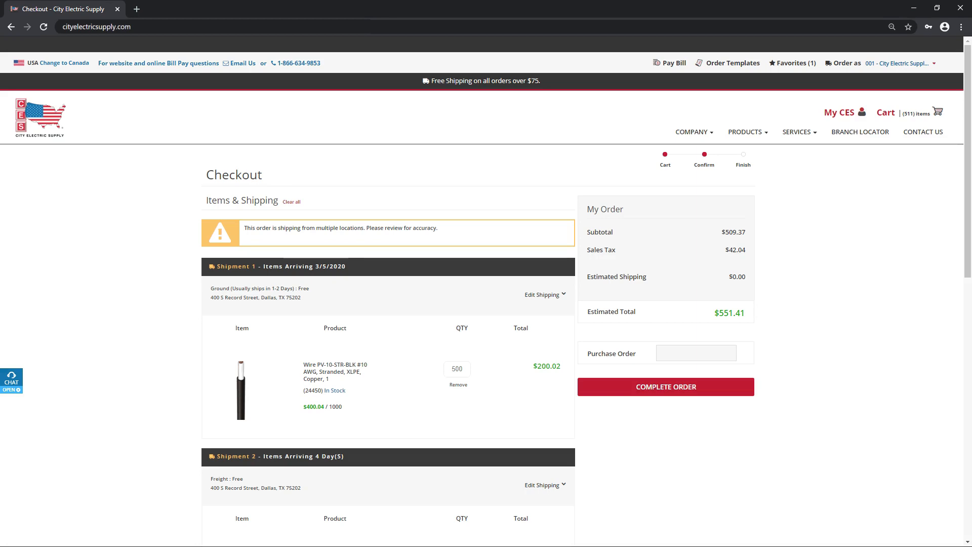
- Pay by credit card with purchase order 'Brock 123' and complete the order
scroll(down, 3)
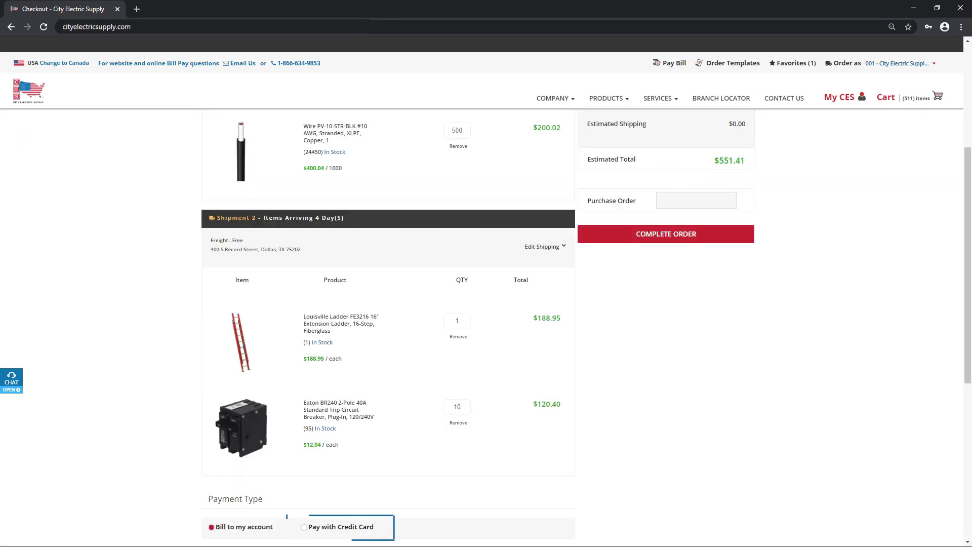
click(304, 527)
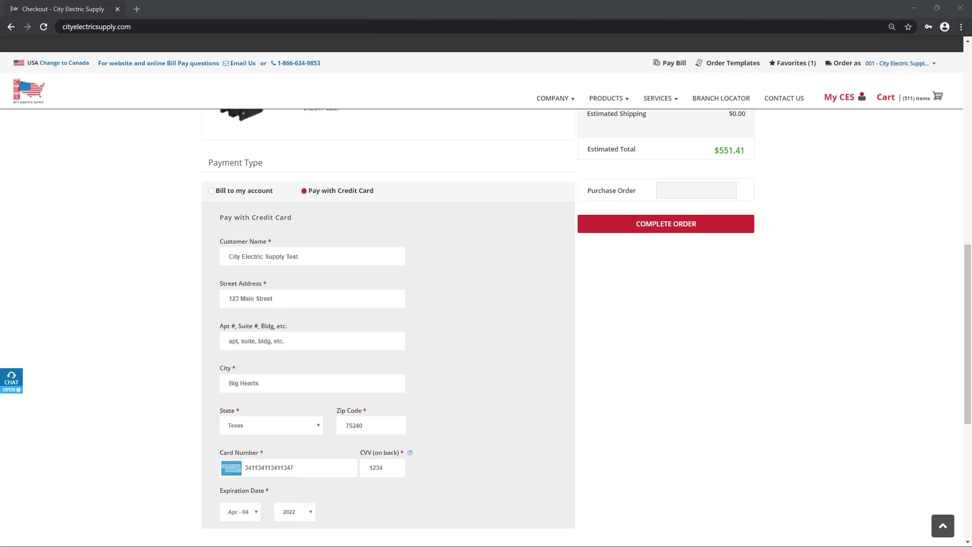
text(Brock 123)
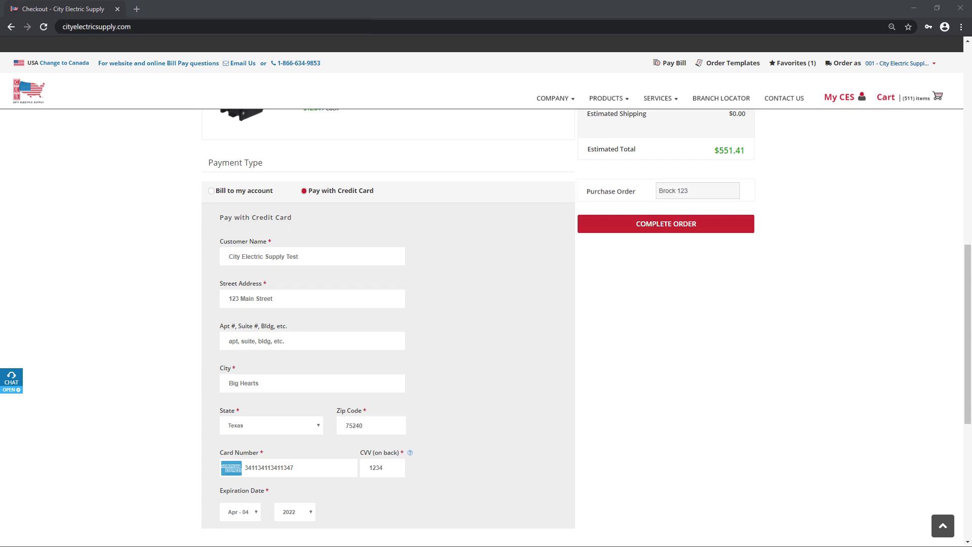
click(665, 224)
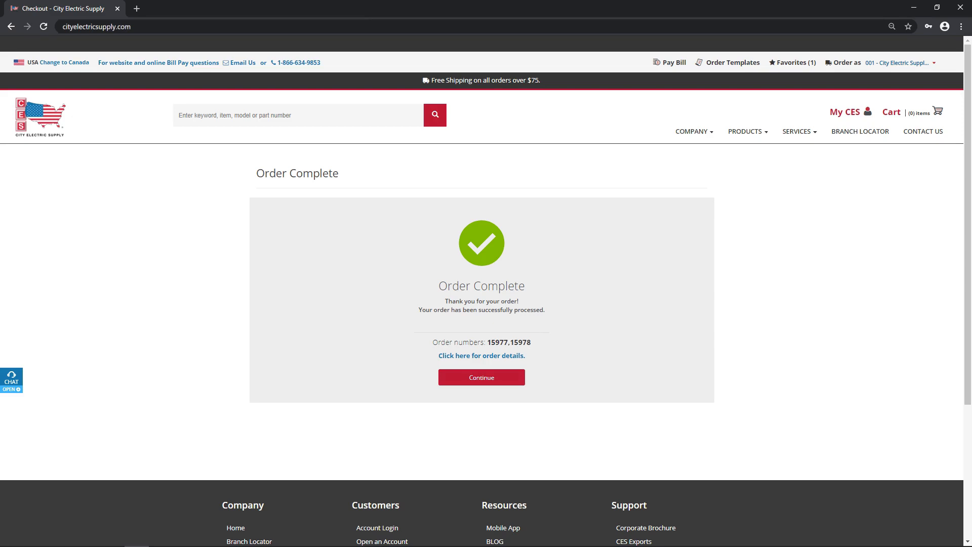
- Continue from the Order Complete page back to the homepage
click(480, 376)
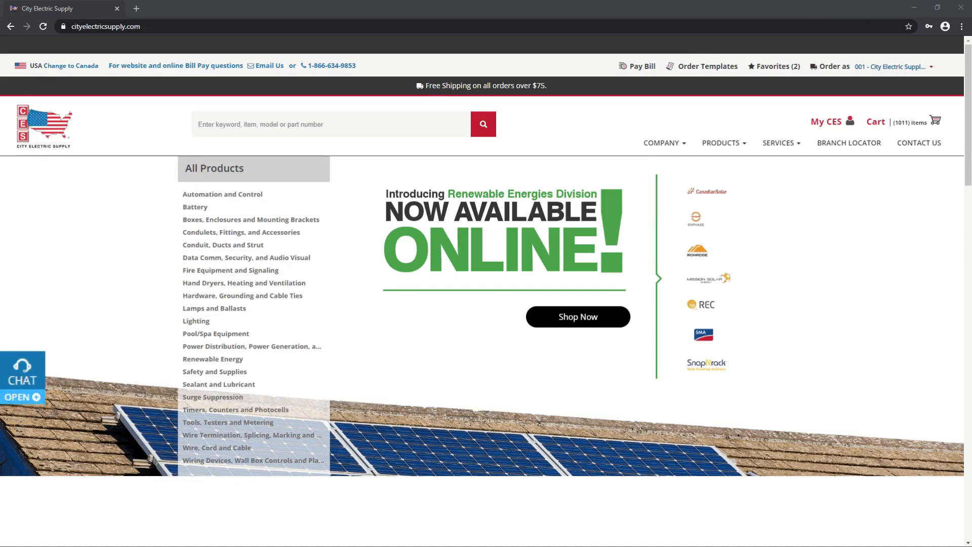
- Open and dismiss the LiveChat popup, then view the prefilled Contact Us form
click(22, 379)
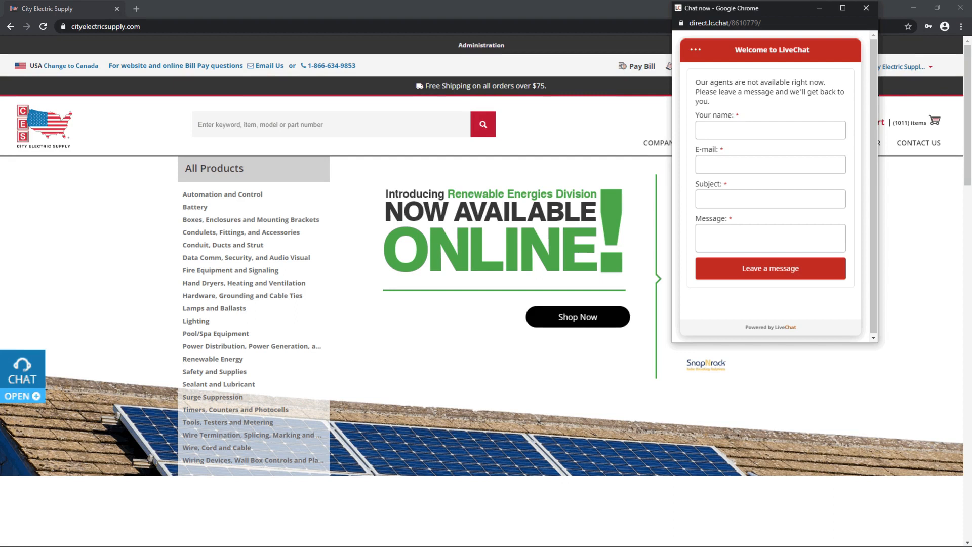
click(865, 8)
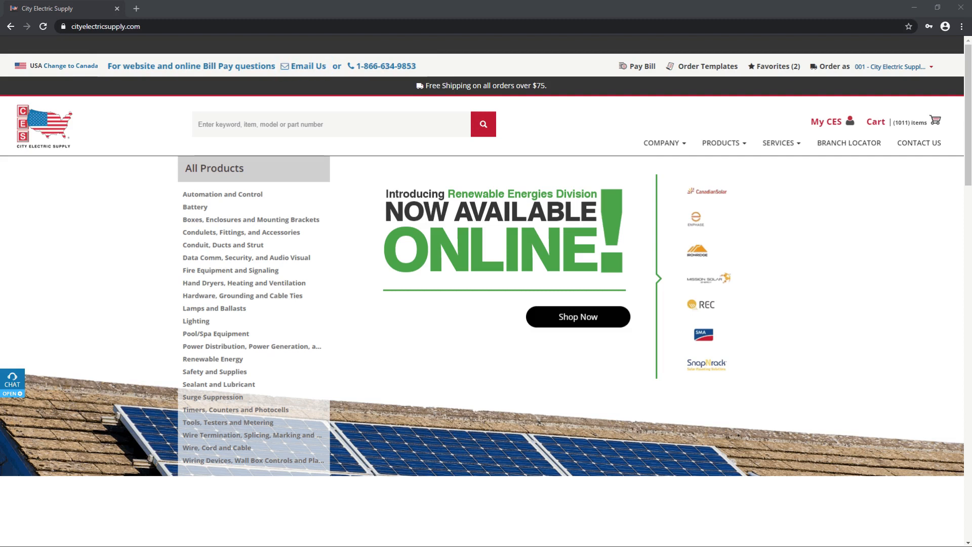
click(918, 143)
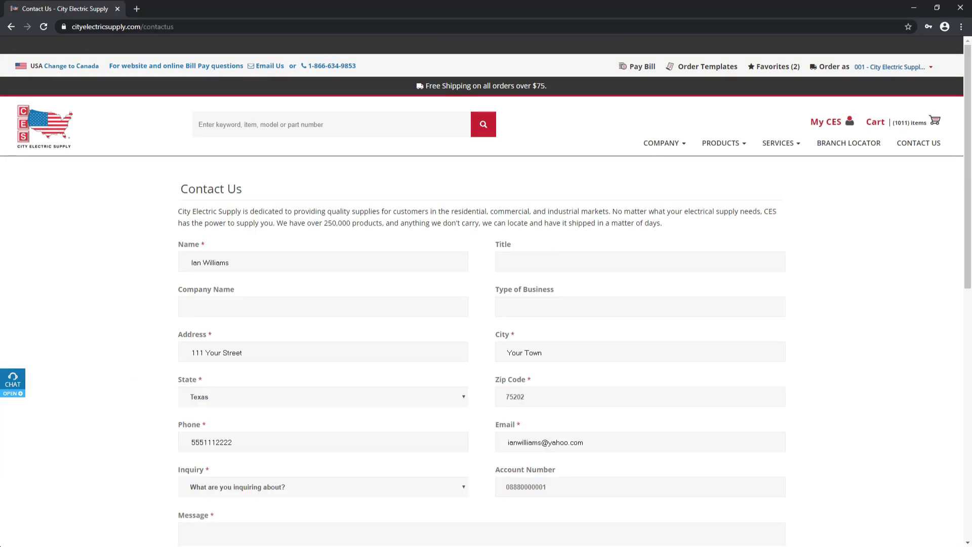
scroll(down, 3)
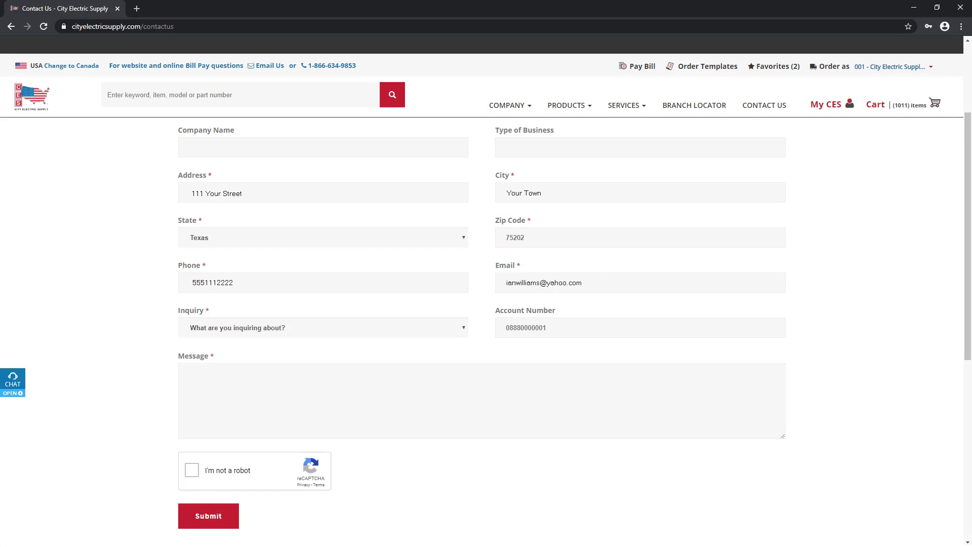